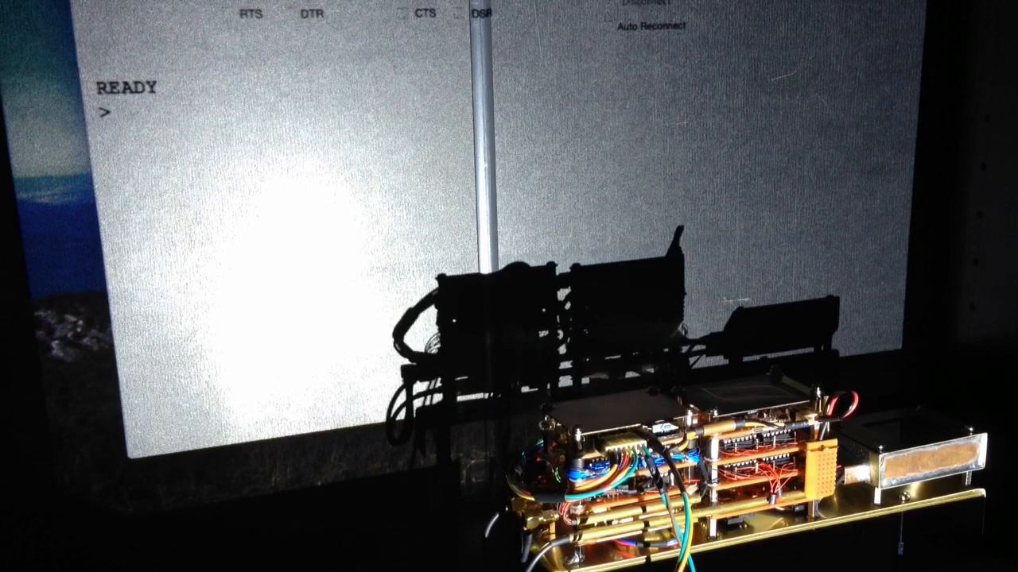
{"action": "type", "text": "CORE DUMP"}
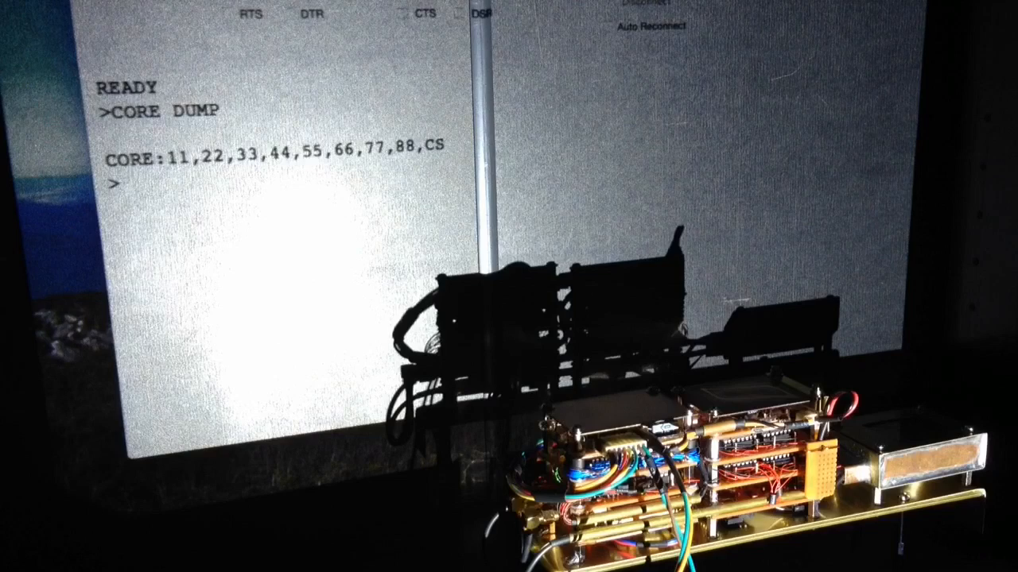
{"action": "type", "text": "CO"}
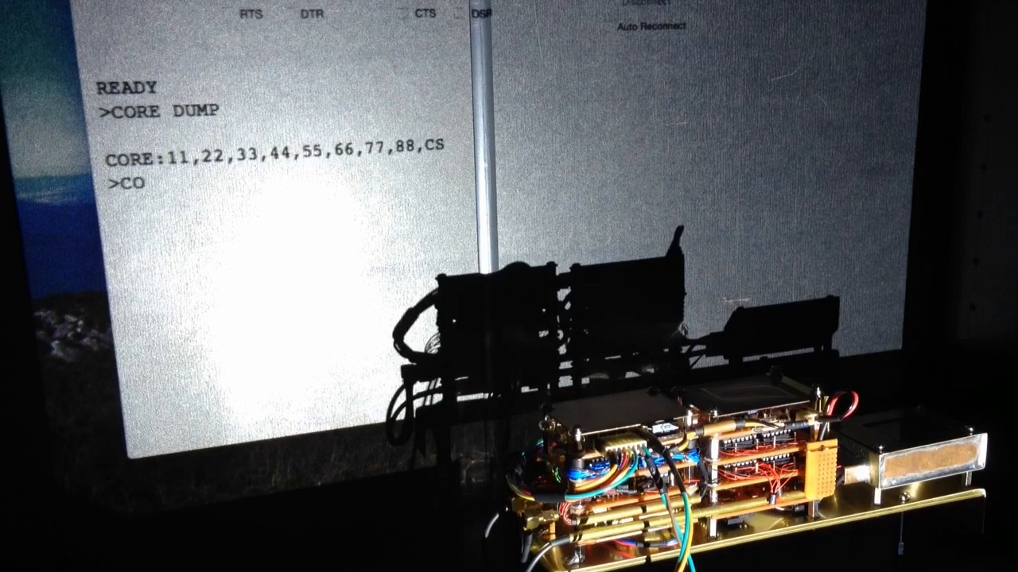
{"action": "type", "text": "RE DU"}
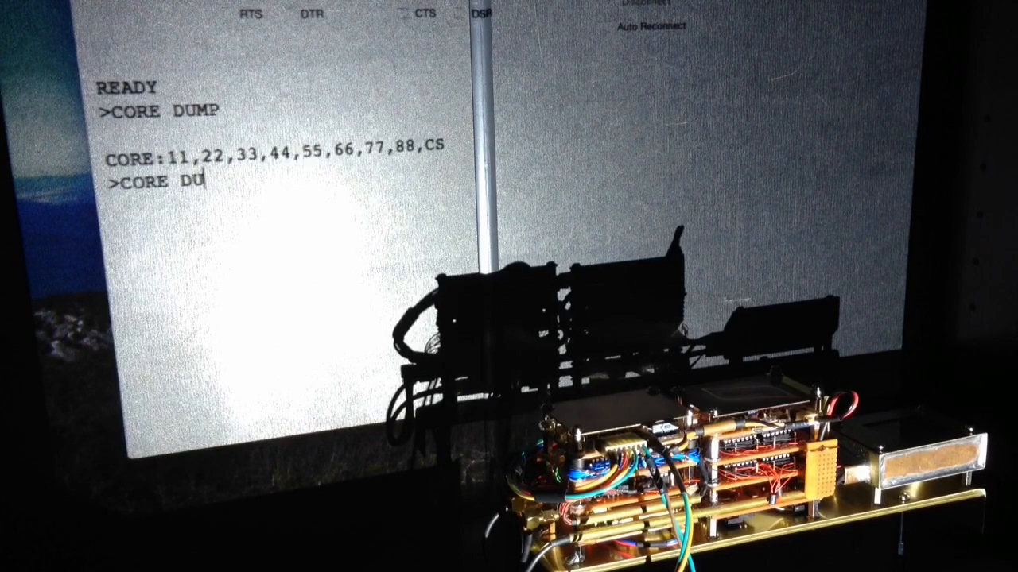
{"action": "type", "text": "MP"}
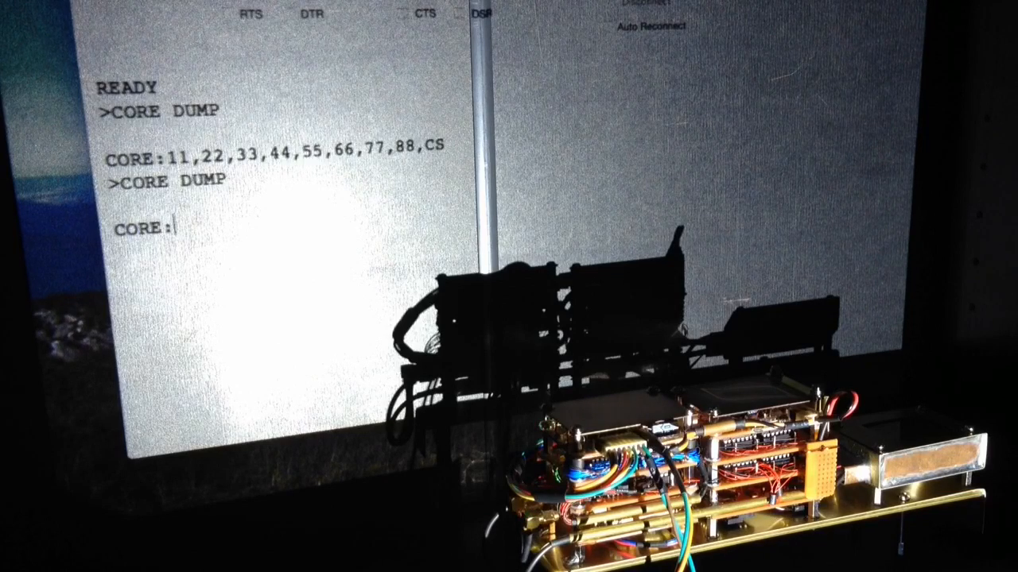
{"action": "type", "text": "00,00,00,00,00,00,00,00,CS"}
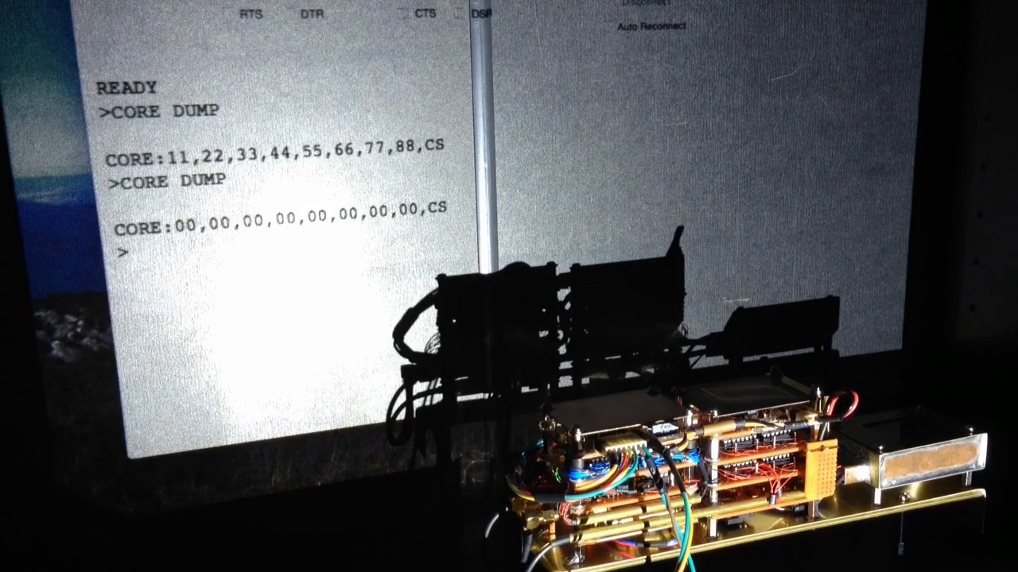
{"action": "type", "text": "d"}
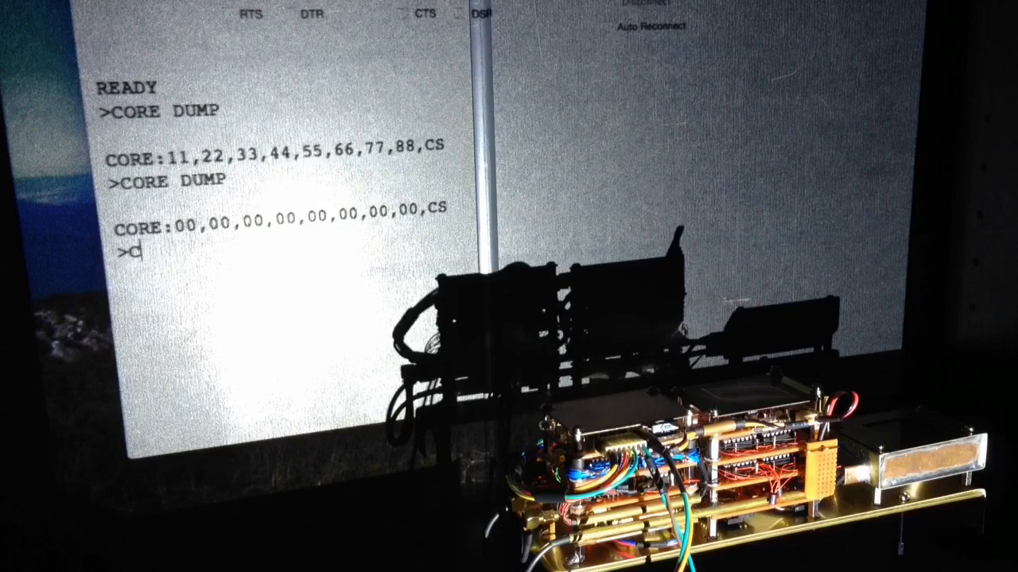
{"action": "type", "text": "DATA:"}
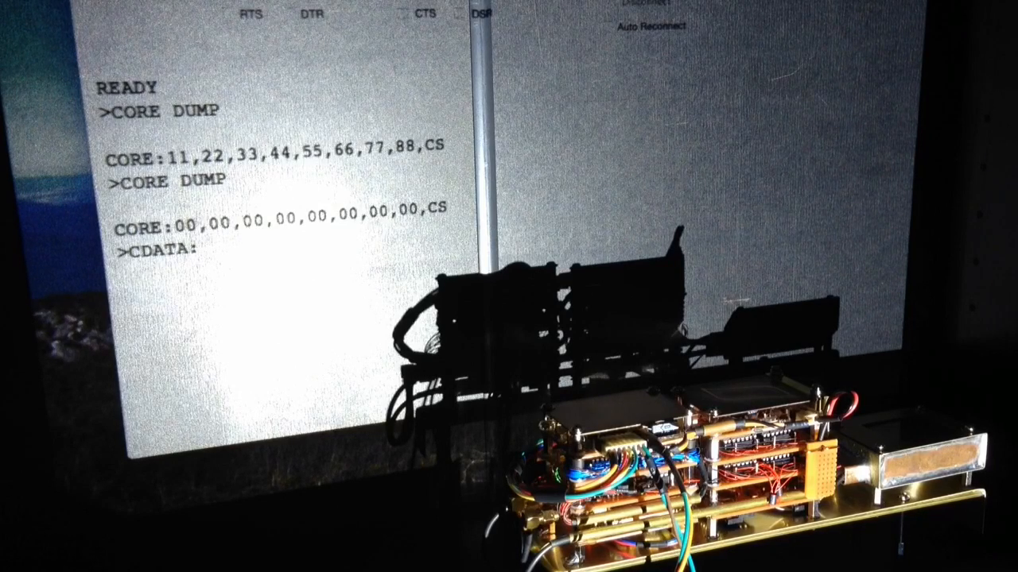
{"action": "type", "text": "A"}
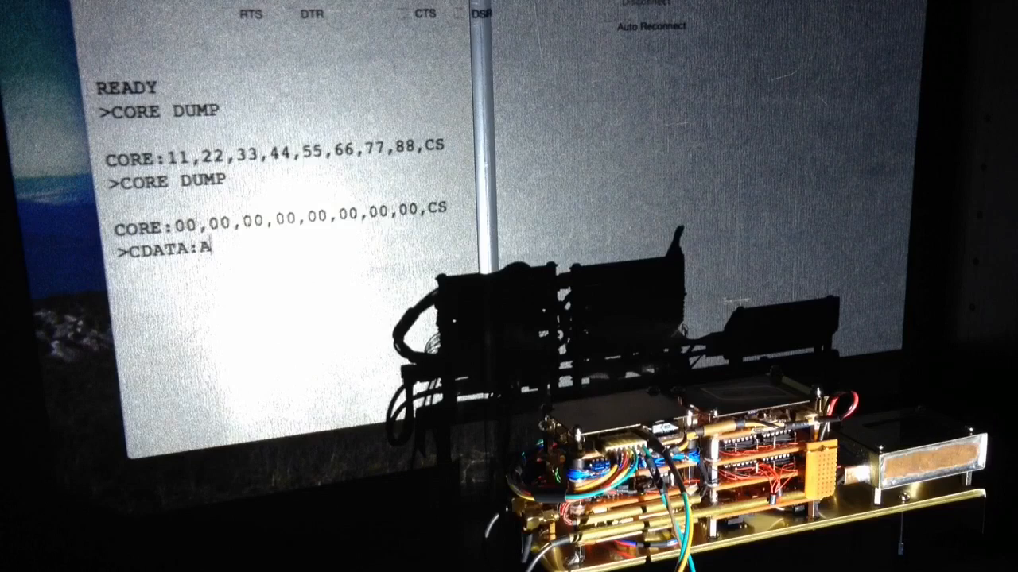
{"action": "type", "text": "A,11"}
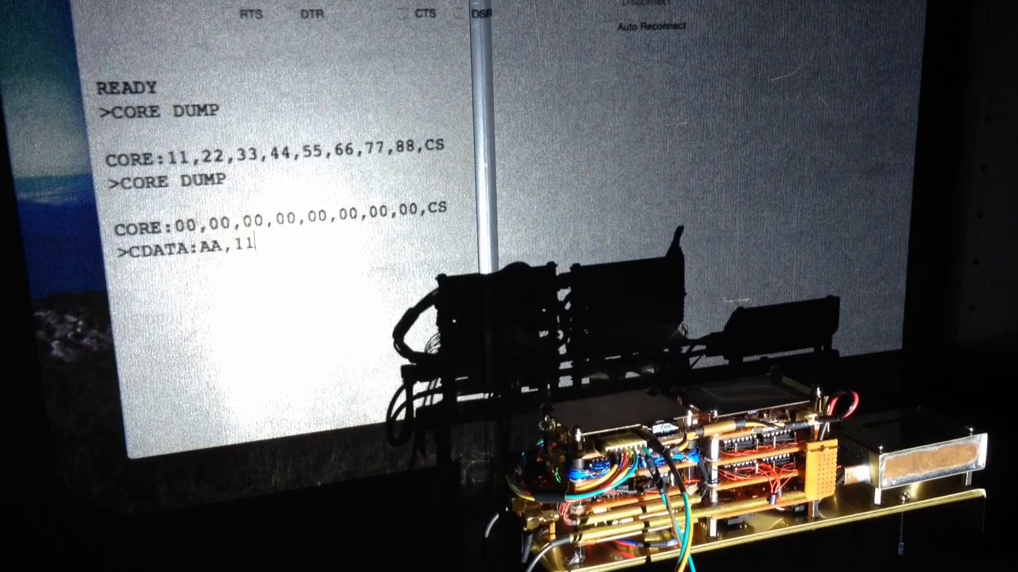
{"action": "type", "text": "22,"}
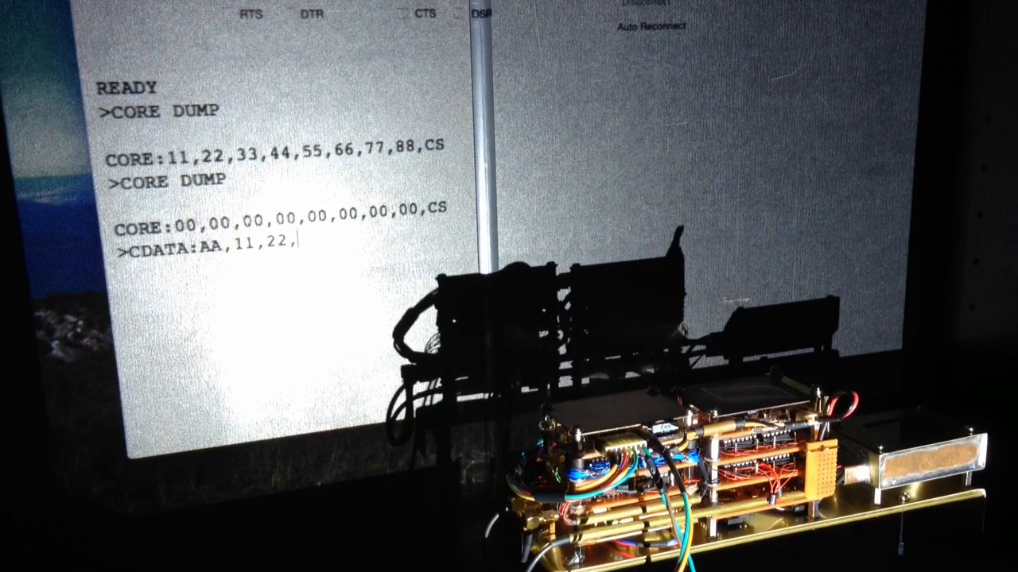
{"action": "type", "text": "BB"}
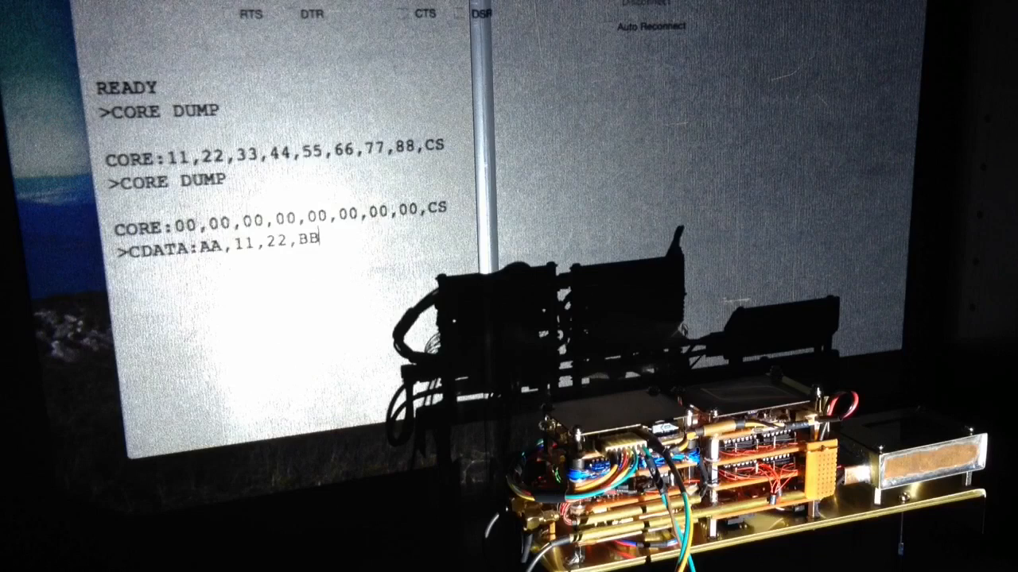
{"action": "type", "text": ",CC"}
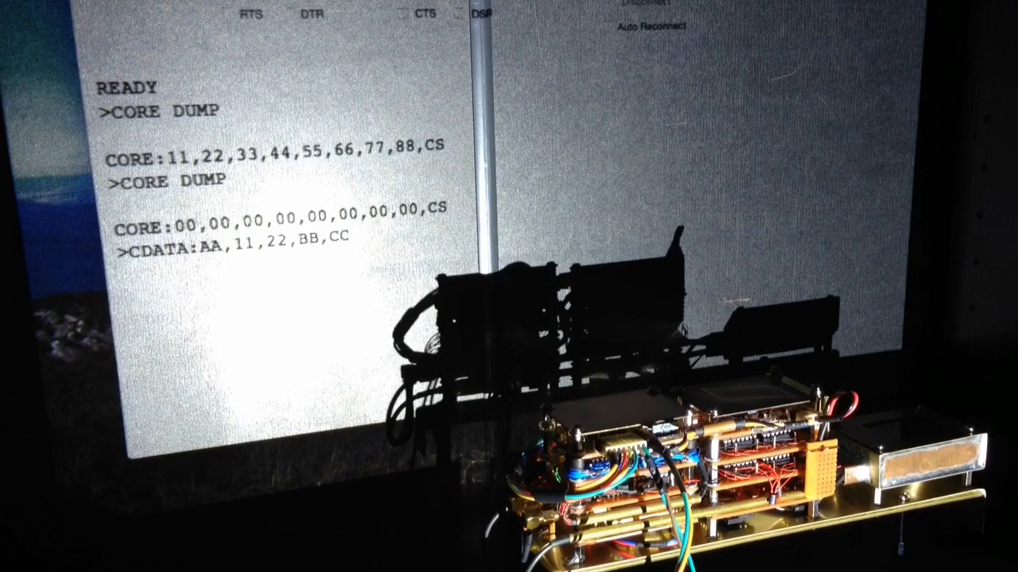
{"action": "type", "text": ",33,DD,"}
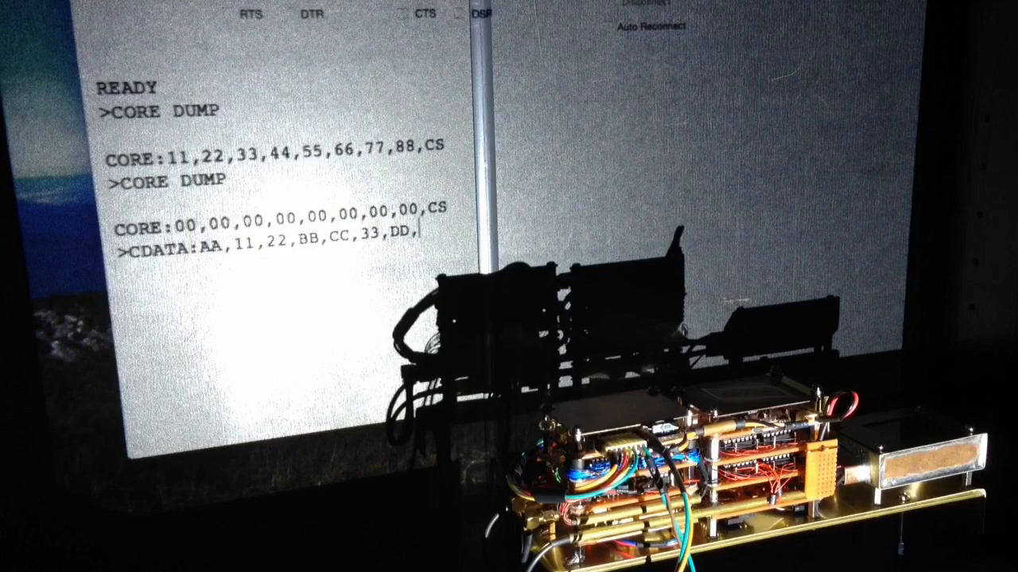
{"action": "type", "text": "44,"}
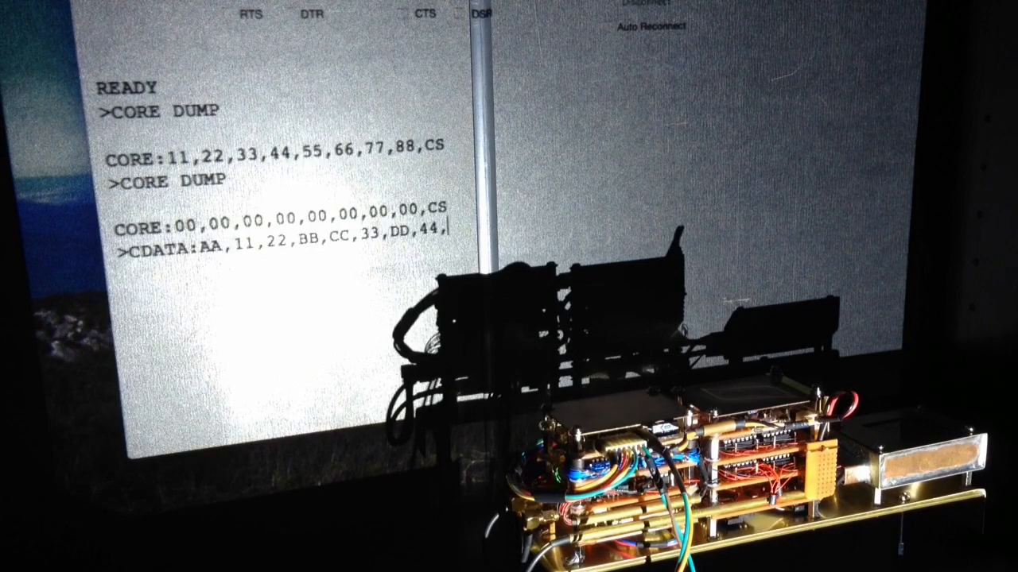
{"action": "type", "text": "CS"}
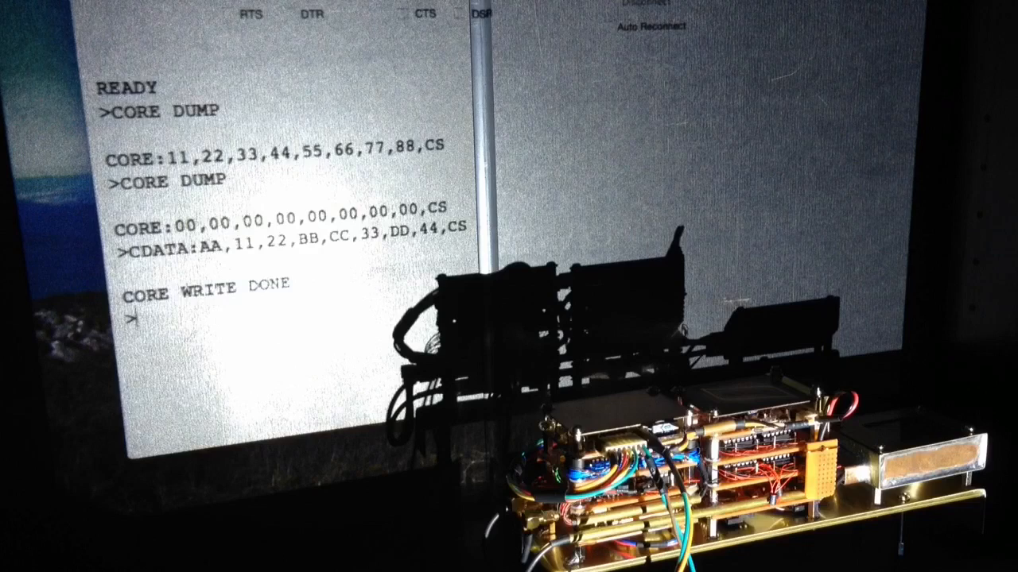
{"action": "type", "text": "CORE"}
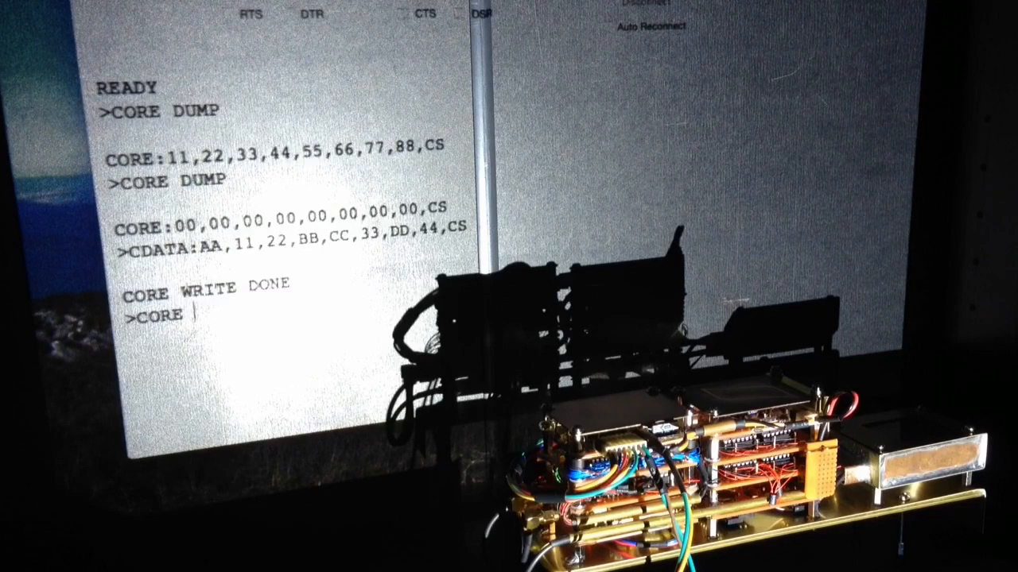
{"action": "type", "text": "DUMP"}
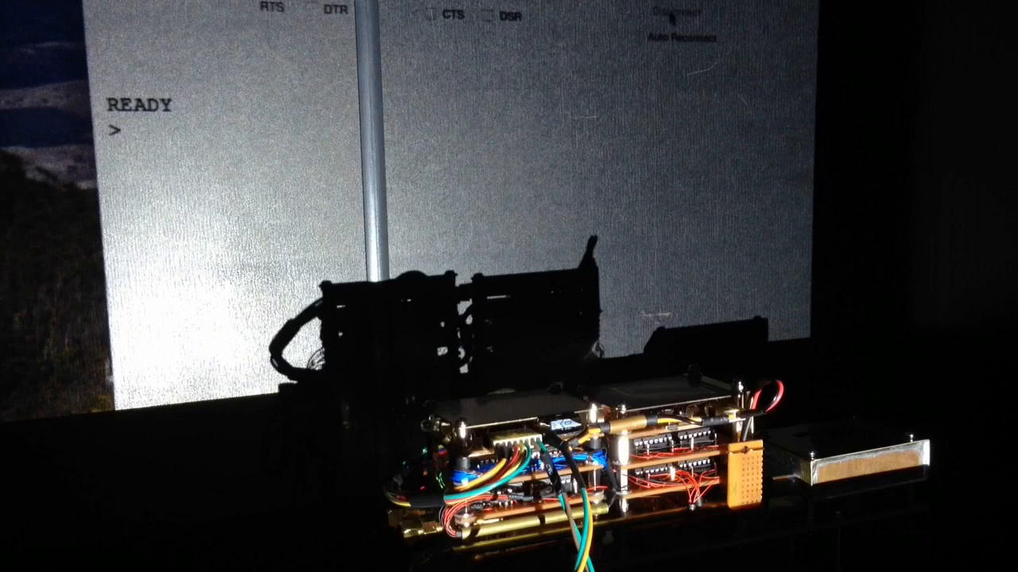
{"action": "type", "text": "CDATA:33,44,55"}
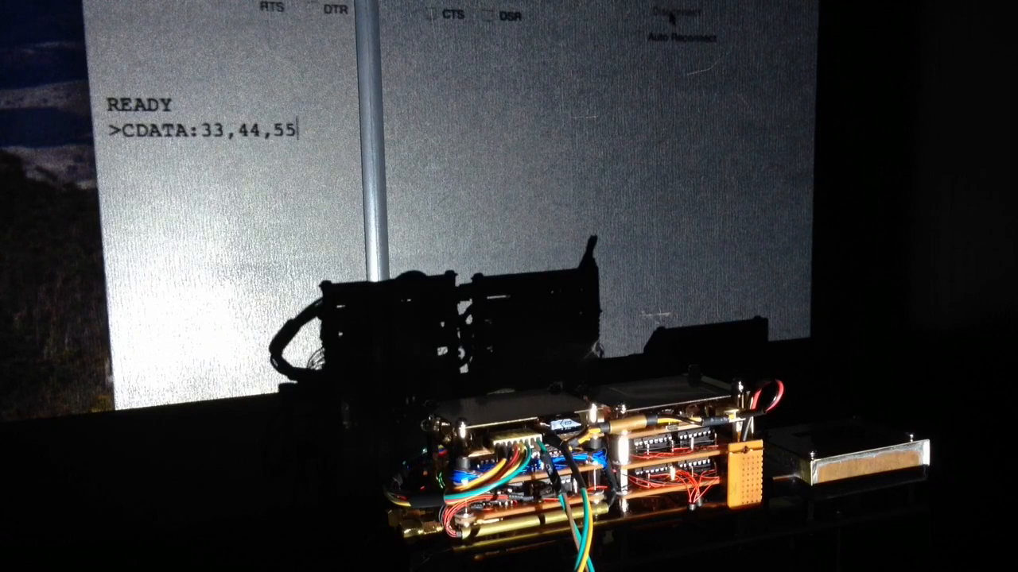
{"action": "type", "text": ",66,FF,"}
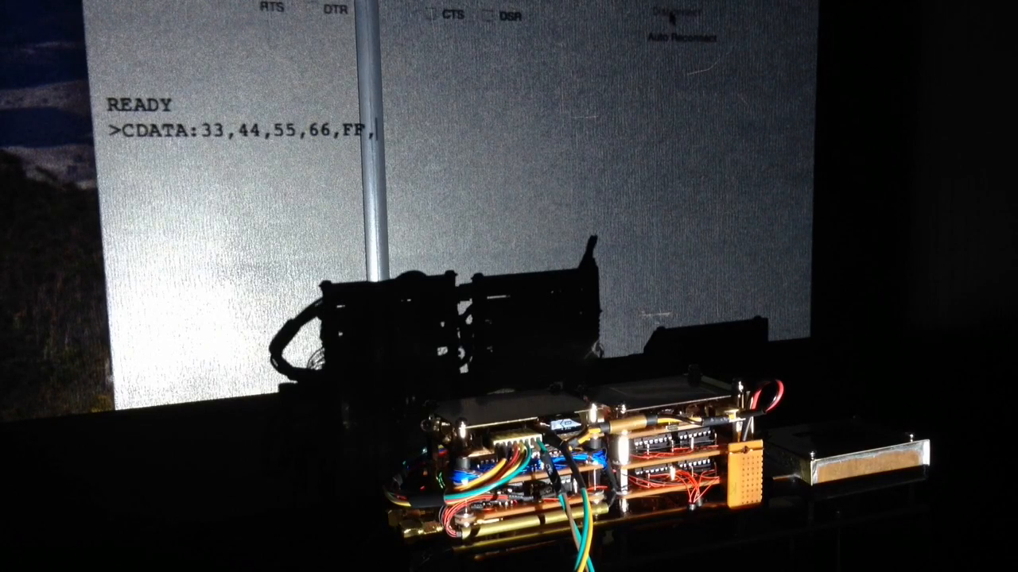
{"action": "type", "text": "FF,EE,EE,CS"}
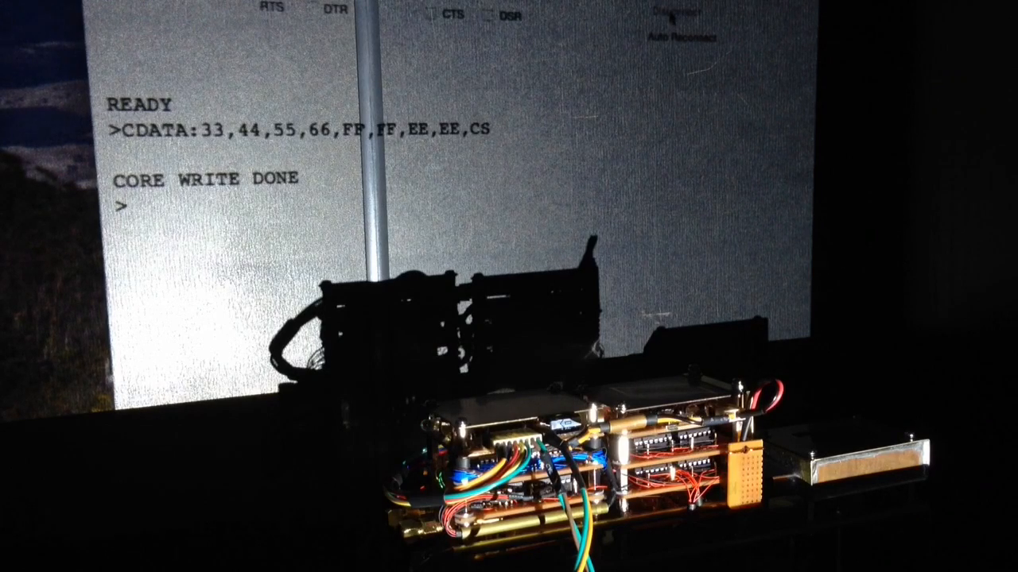
{"action": "type", "text": "CORE DUMP"}
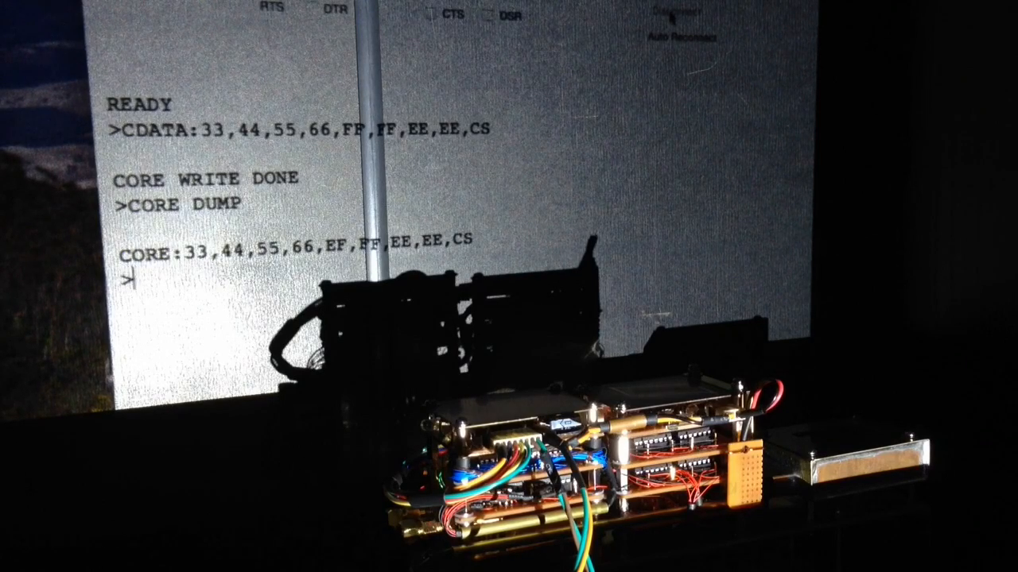
{"action": "type", "text": "CDATA"}
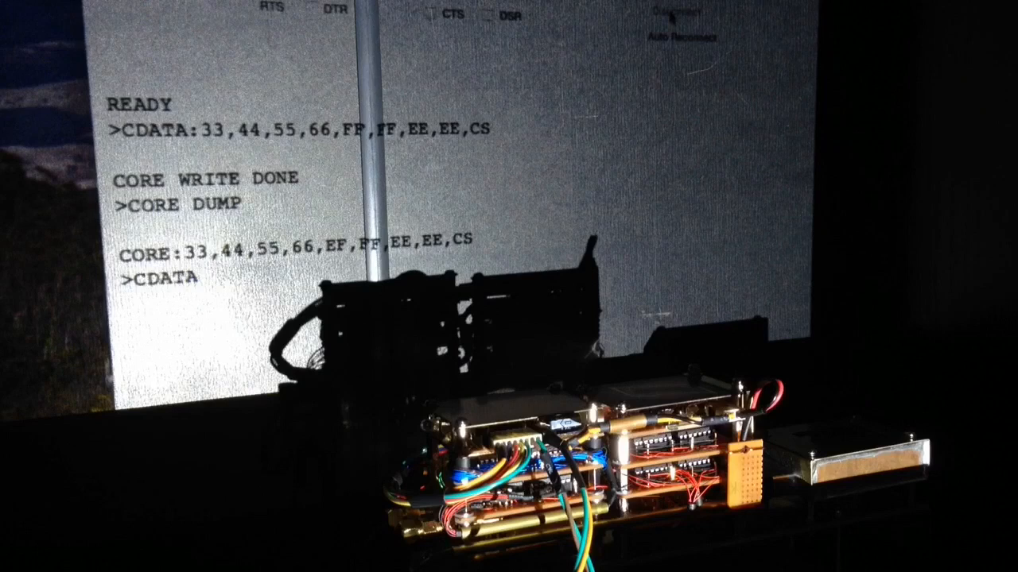
{"action": "type", "text": "11,3"}
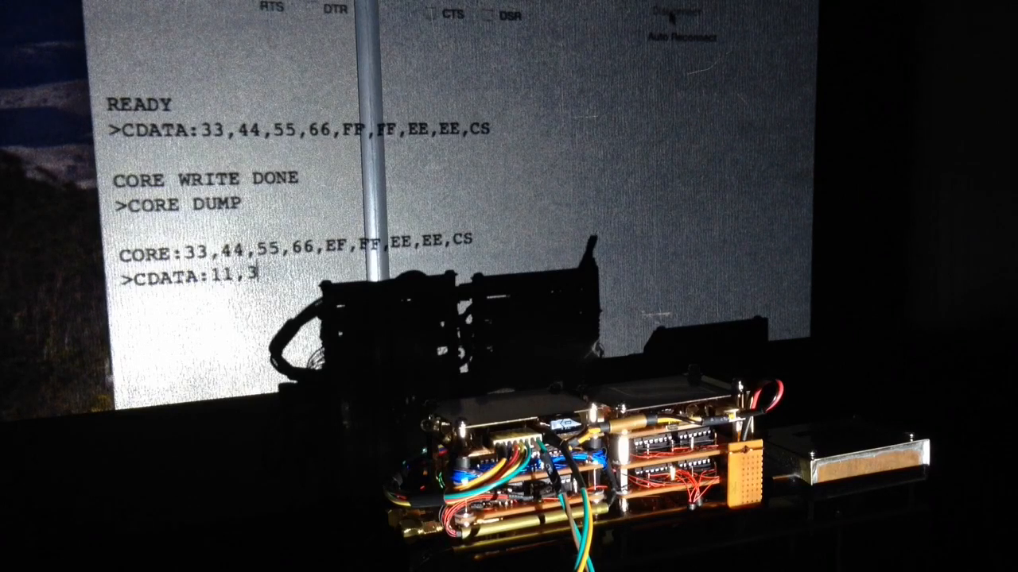
{"action": "type", "text": "3,22,"}
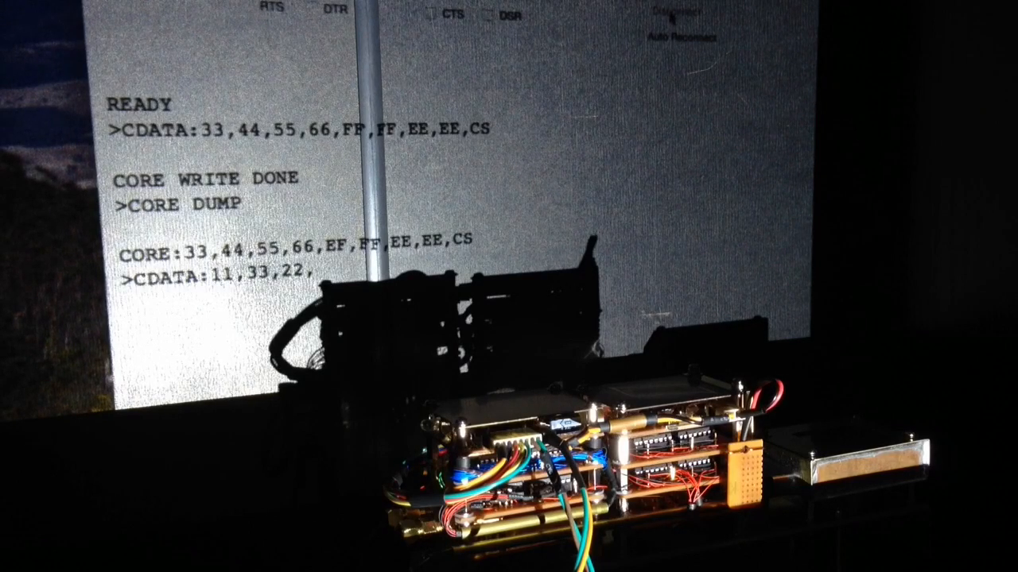
{"action": "type", "text": "334,"}
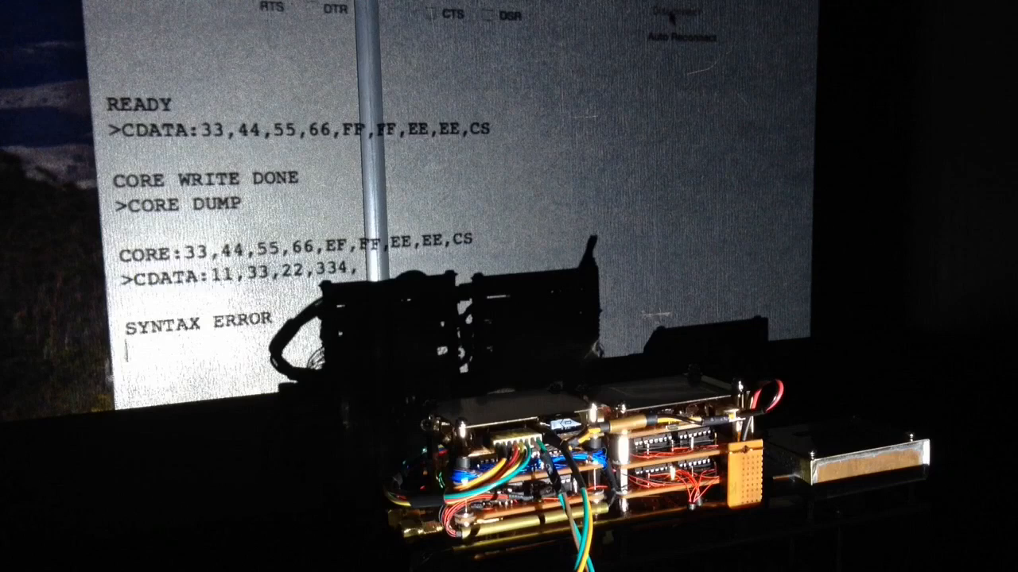
{"action": "type", "text": "CD"}
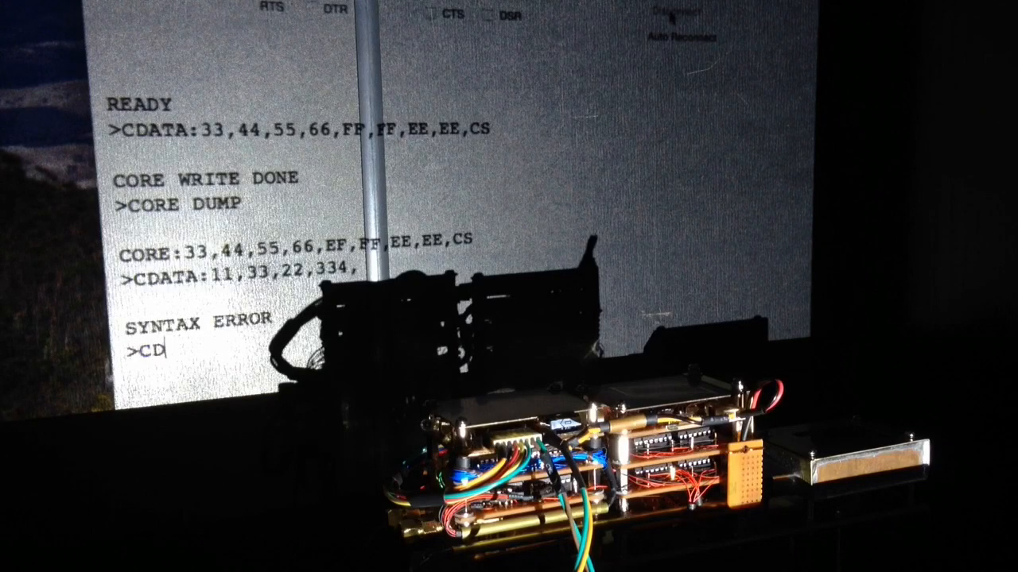
{"action": "type", "text": "ATA"}
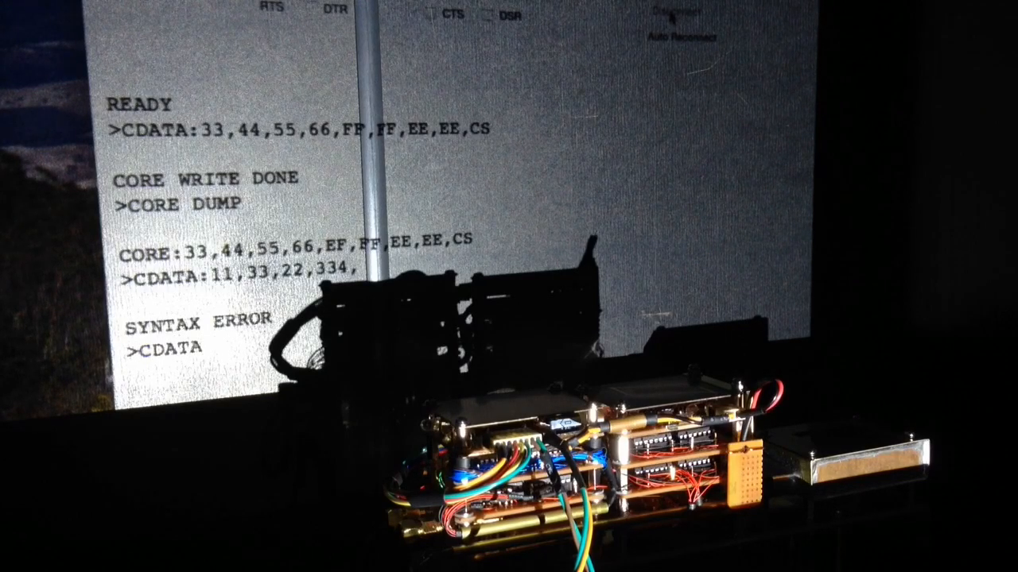
{"action": "type", "text": ":FF,"}
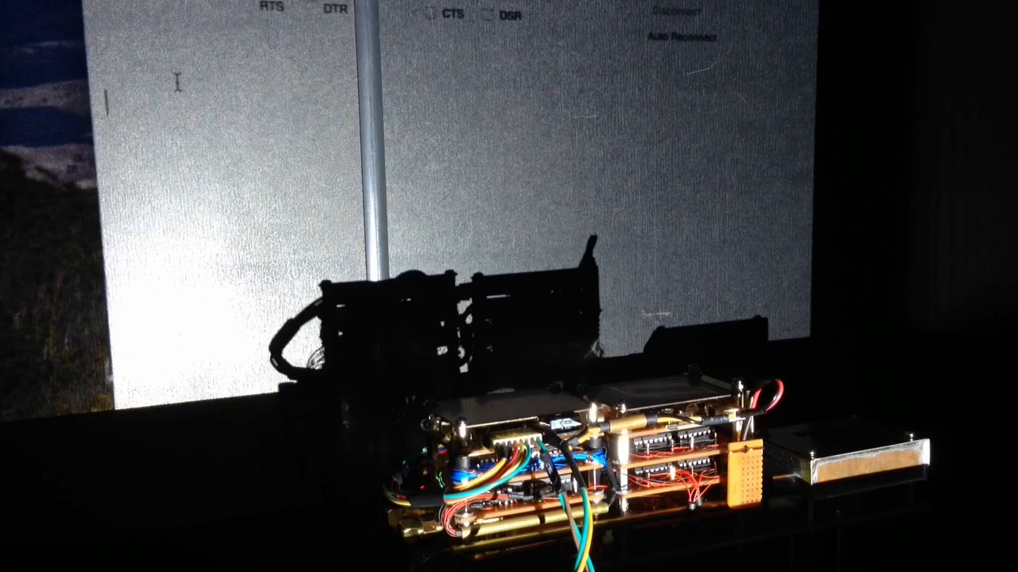
{"action": "type", "text": "CORE D"}
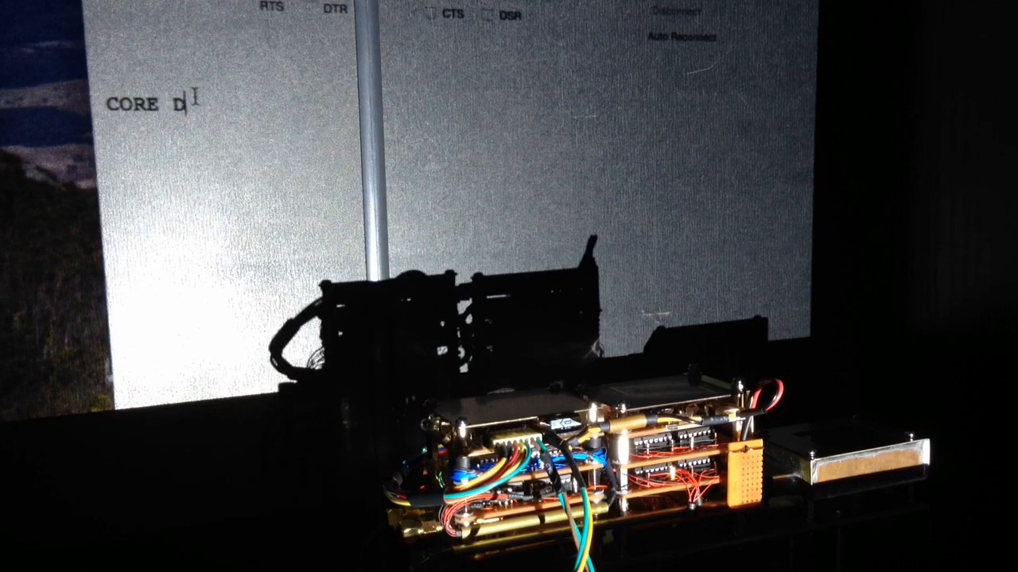
{"action": "type", "text": "UMP"}
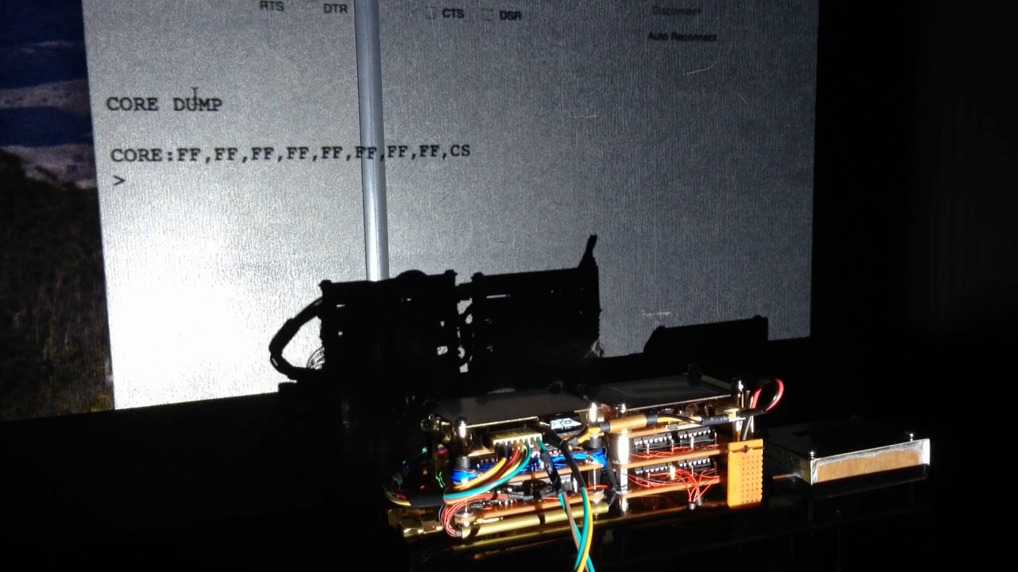
{"action": "type", "text": "CD"}
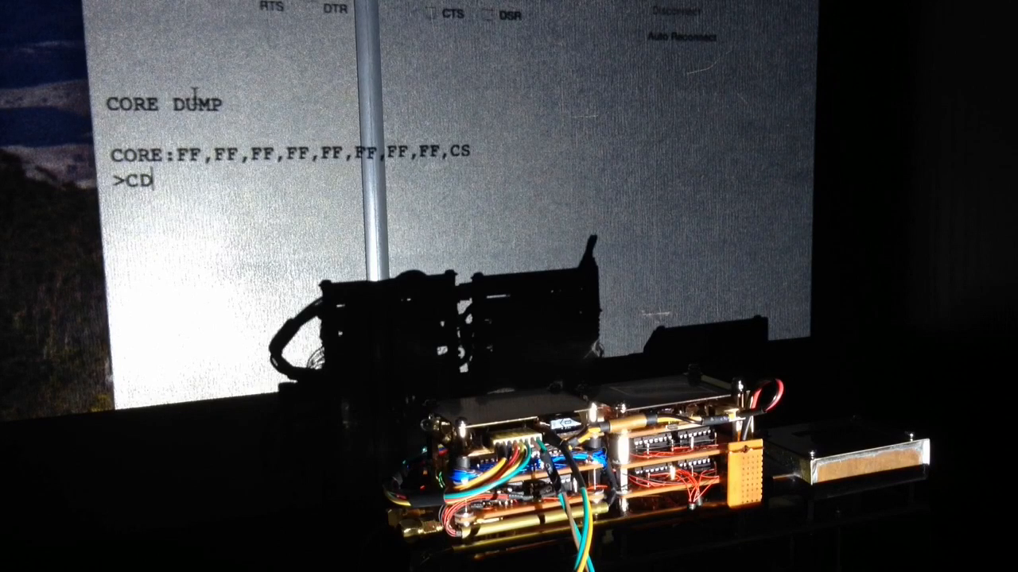
{"action": "type", "text": "ATA:"}
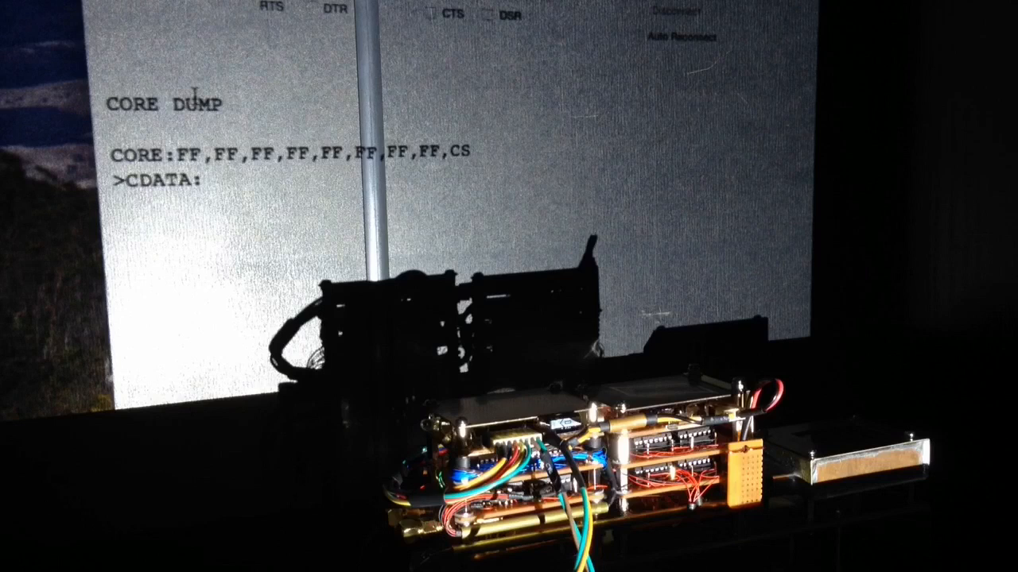
{"action": "type", "text": "FF,FF,FF,FF,FF,FF,FF,FF,CS"}
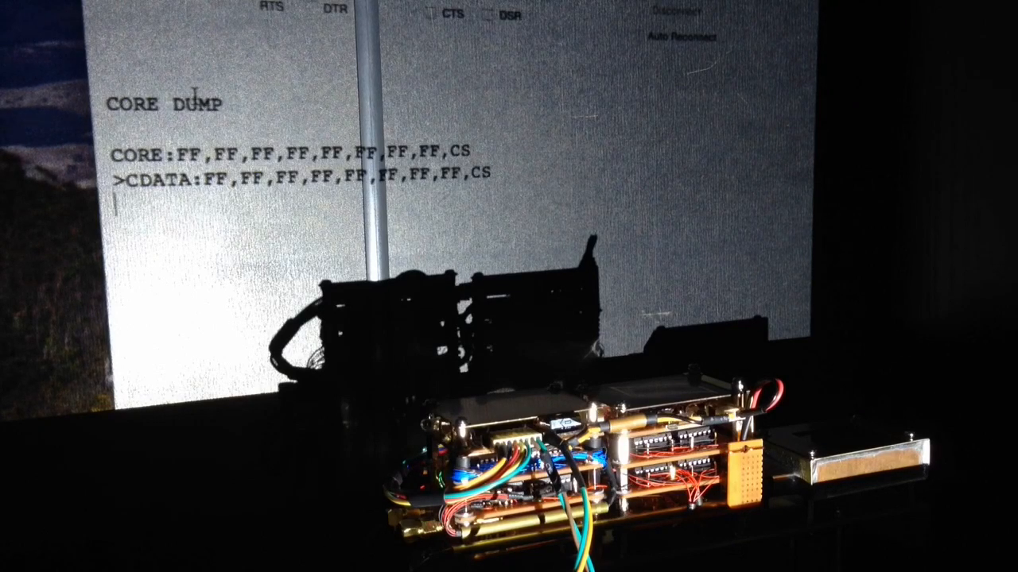
{"action": "type", "text": "d"}
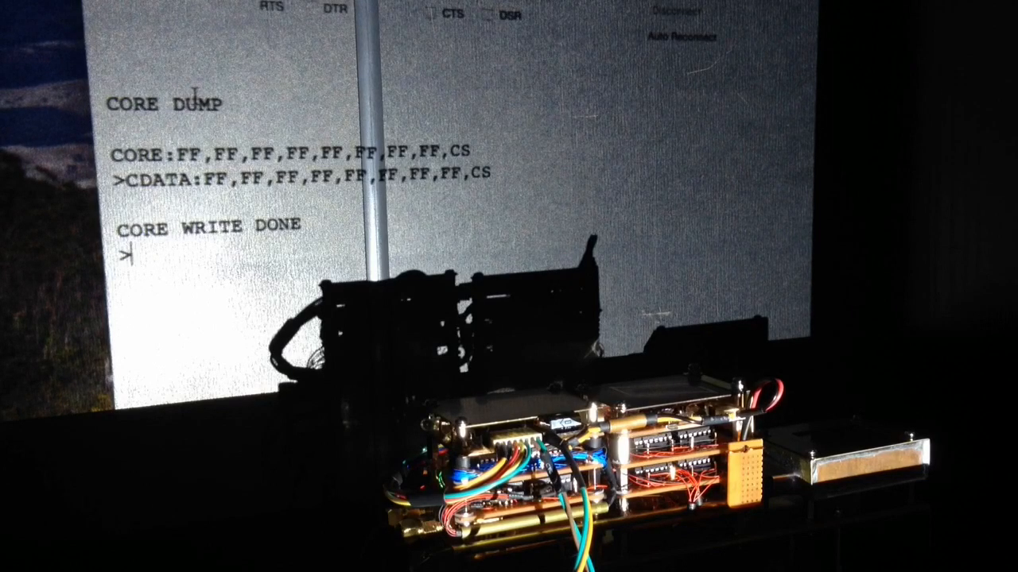
{"action": "type", "text": "CORE"}
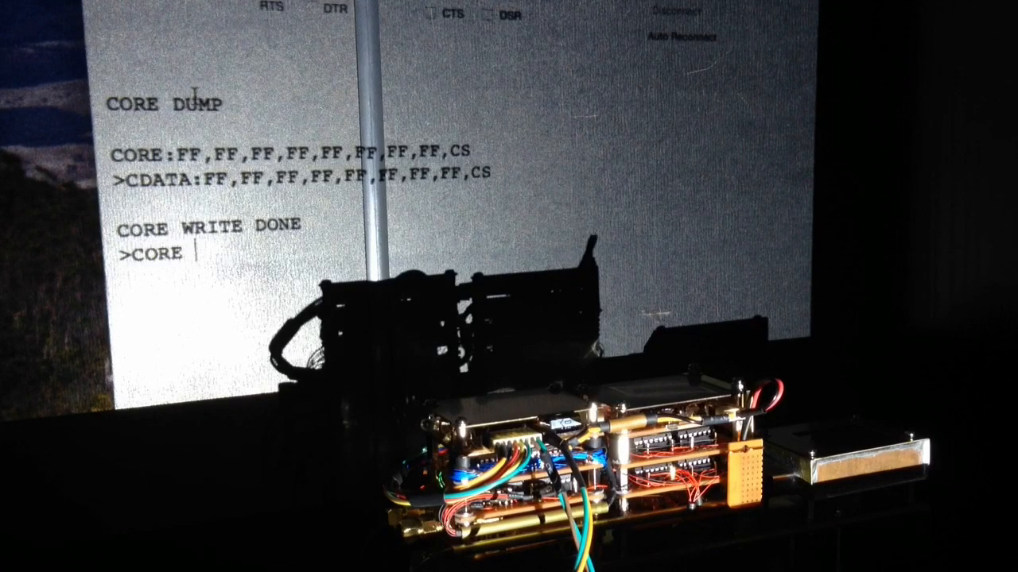
{"action": "type", "text": "DUMP"}
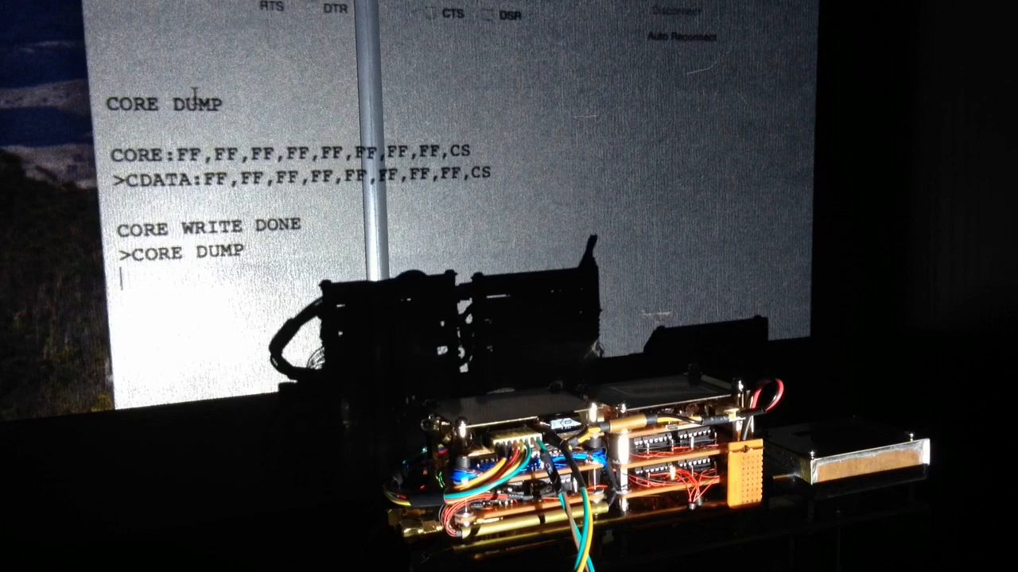